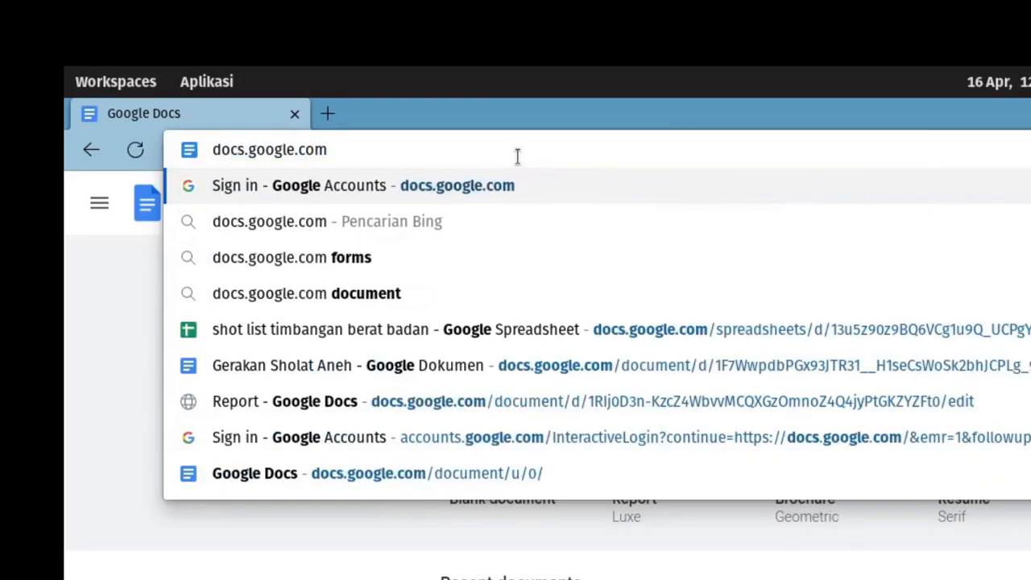
Go to the Google Docs home and open the Report document from Recent documents
{"action": "left_click", "coordinate": [255, 473]}
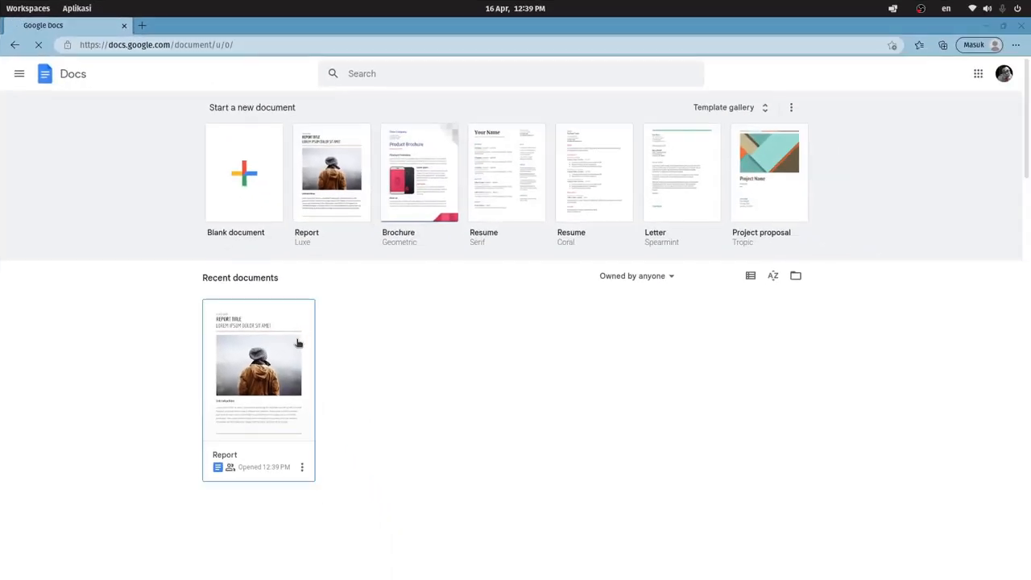
{"action": "double_click", "coordinate": [258, 371]}
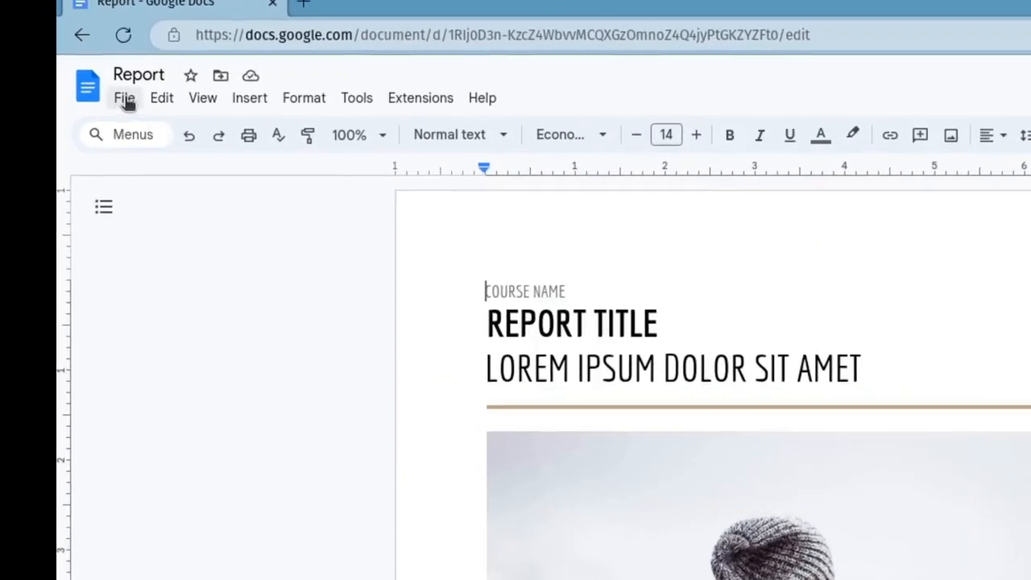
Choose File > Make available offline for Report and accept installing the offline extension
{"action": "left_click", "coordinate": [124, 97]}
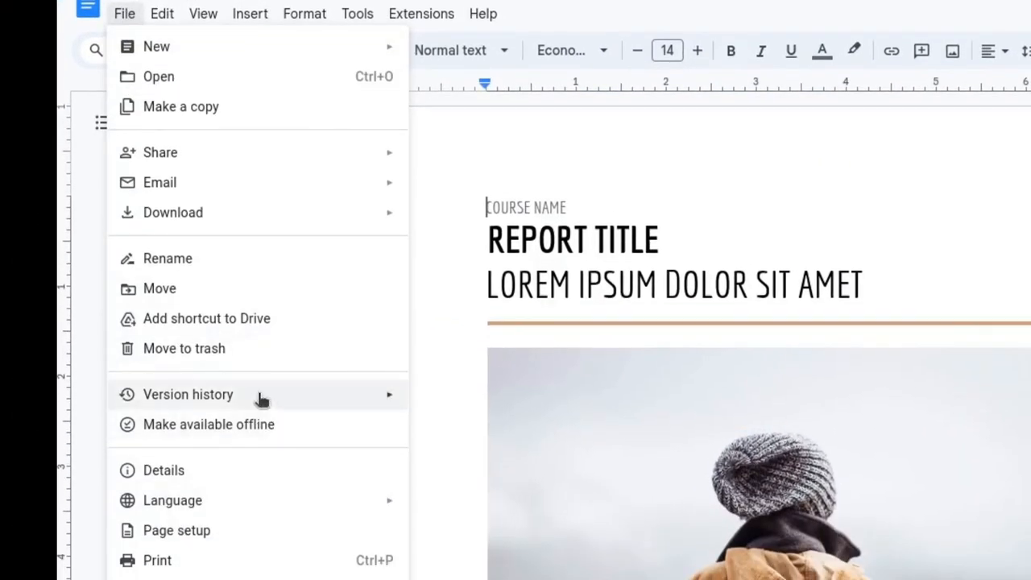
{"action": "left_click", "coordinate": [208, 425]}
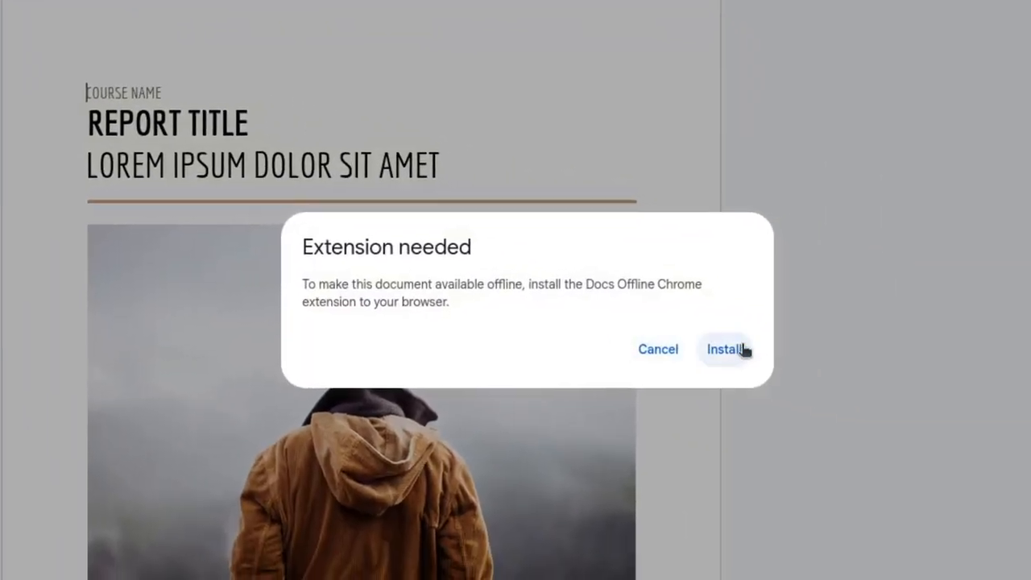
{"action": "left_click", "coordinate": [724, 348]}
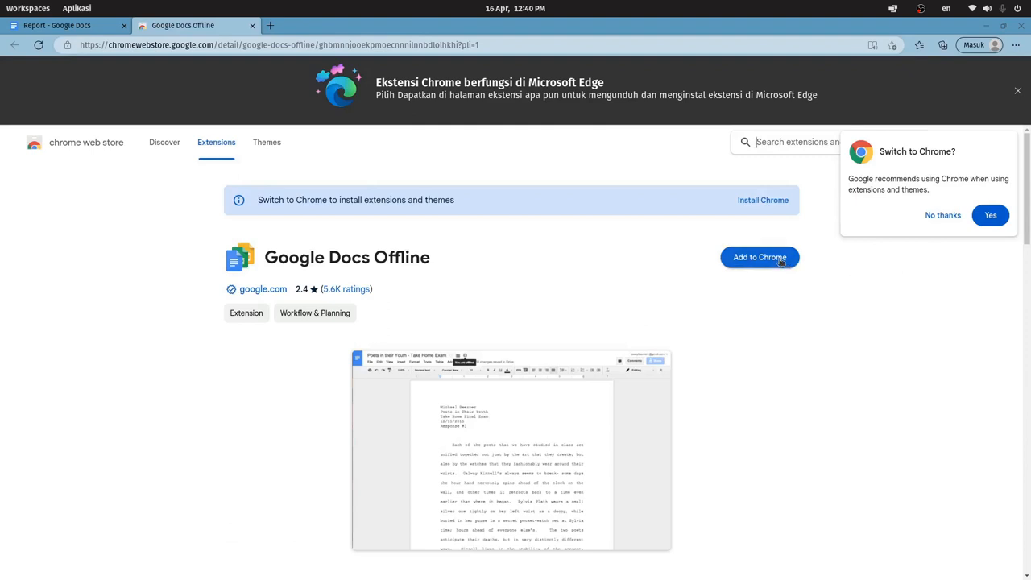
Add Google Docs Offline to Chrome, allowing other stores and confirming Tambah ekstensi
{"action": "left_click", "coordinate": [759, 257]}
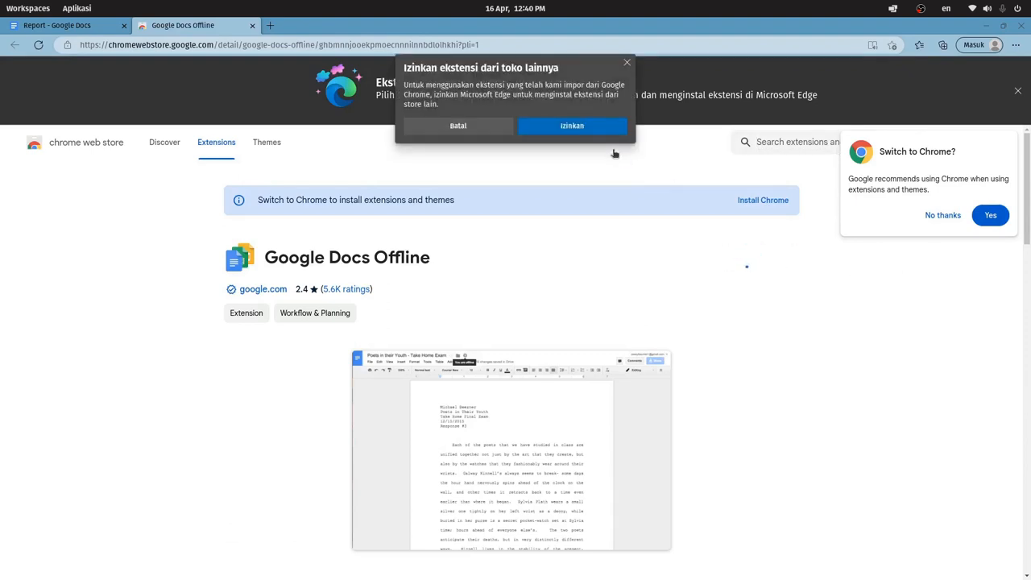
{"action": "left_click", "coordinate": [572, 125]}
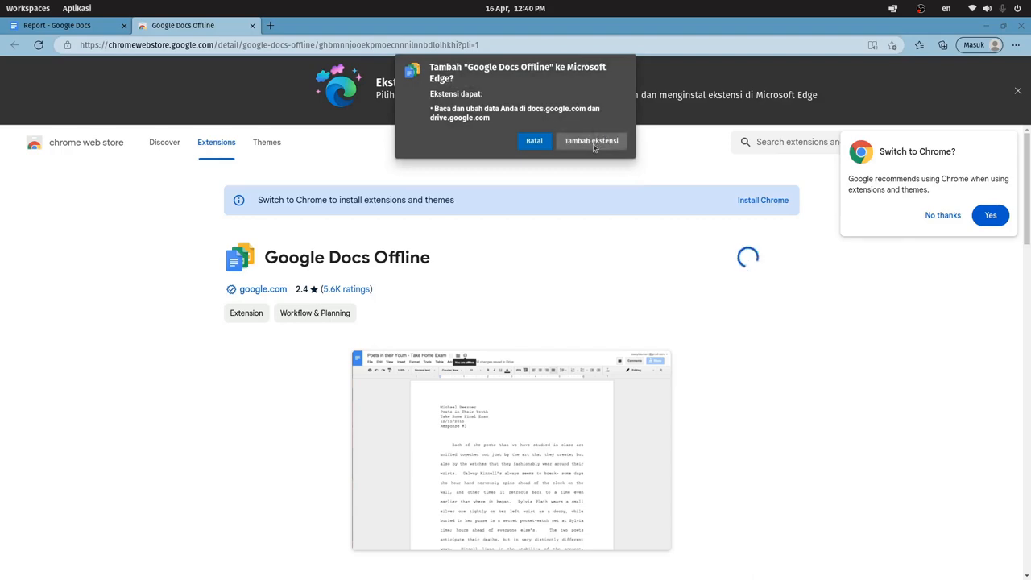
{"action": "left_click", "coordinate": [592, 140]}
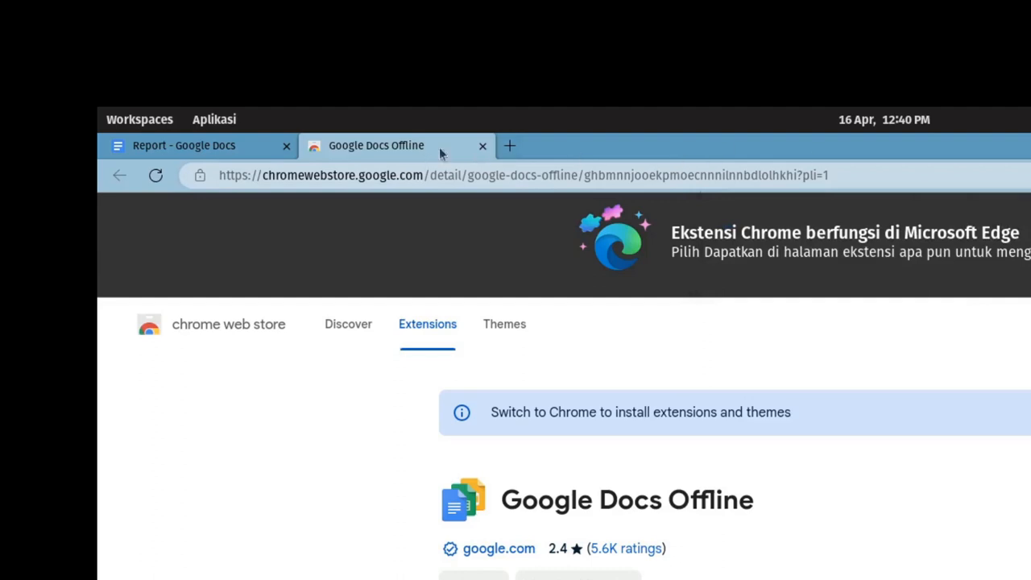
Back in Report, make it available offline and turn on offline access for all files
{"action": "left_click", "coordinate": [183, 145]}
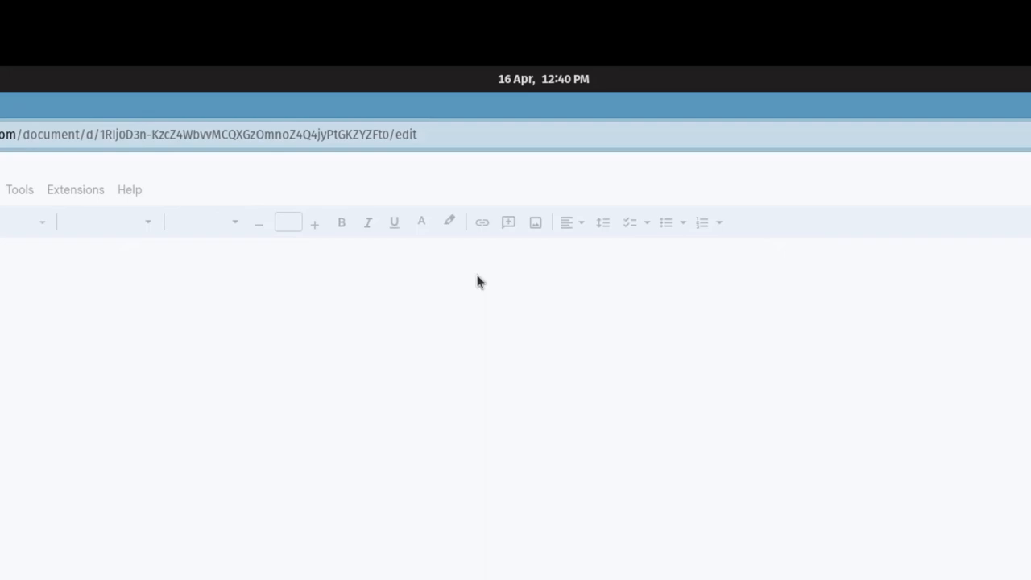
{"action": "left_click", "coordinate": [161, 100]}
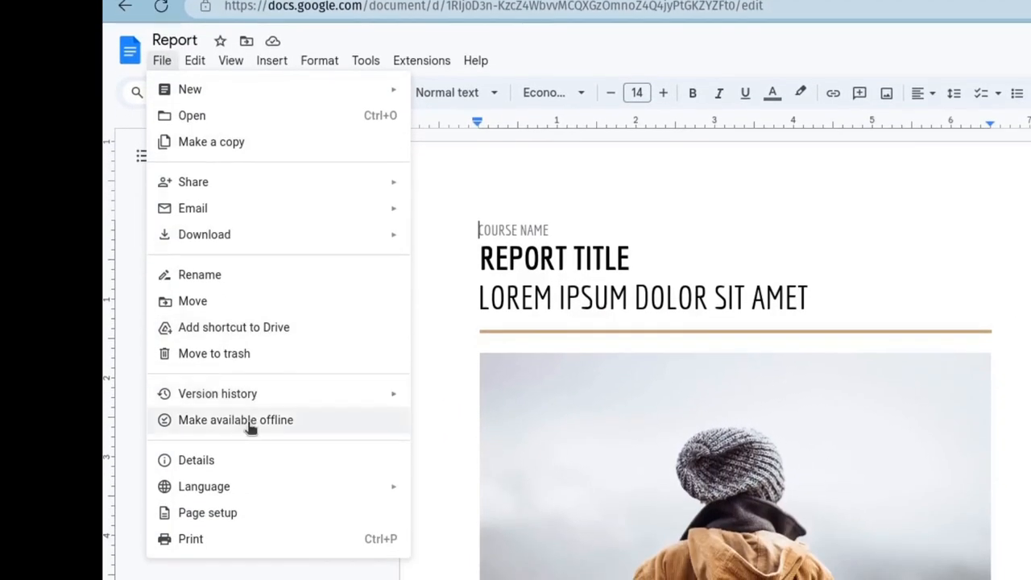
{"action": "left_click", "coordinate": [235, 420]}
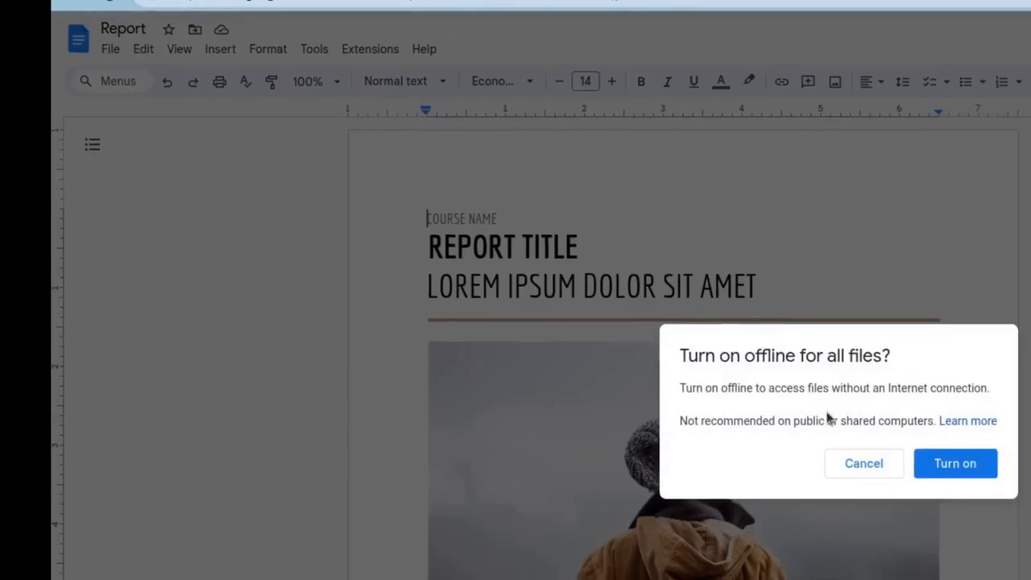
{"action": "left_click", "coordinate": [955, 464]}
{"action": "type", "text": "doc"}
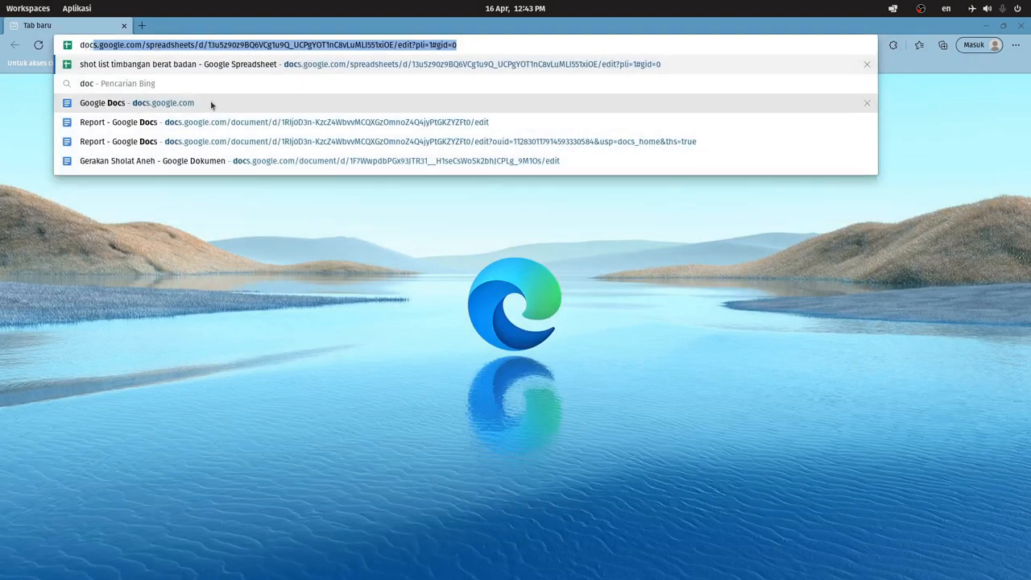
Open Report offline from the Docs home, then return and create a new blank document
{"action": "left_click", "coordinate": [101, 102]}
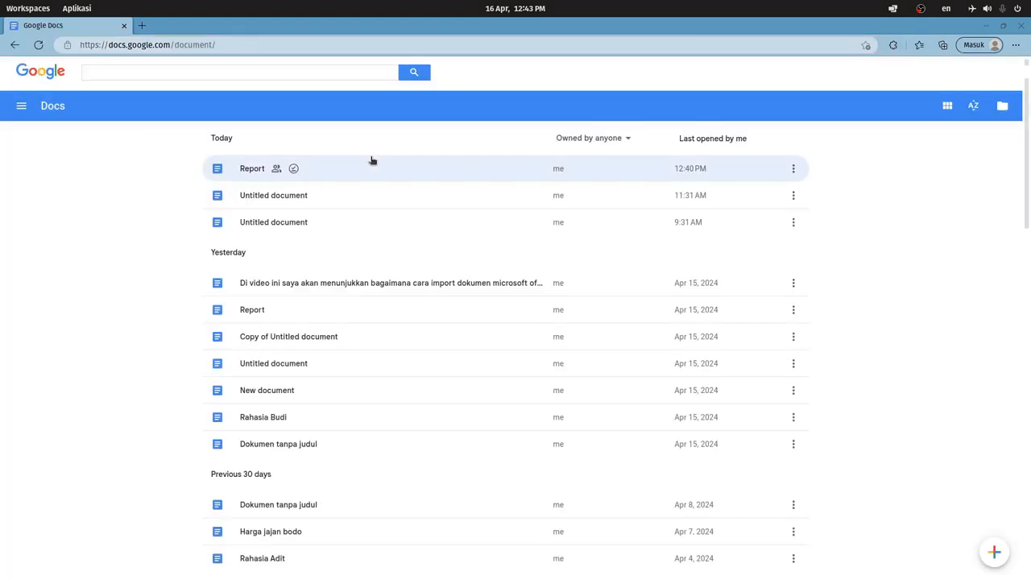
{"action": "mouse_move", "coordinate": [338, 169]}
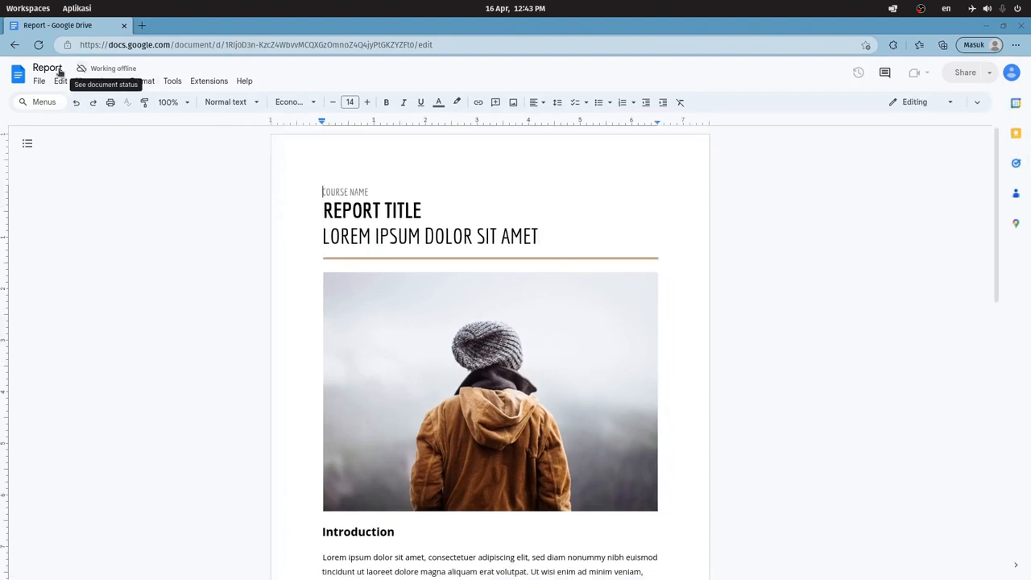
{"action": "left_click", "coordinate": [15, 44]}
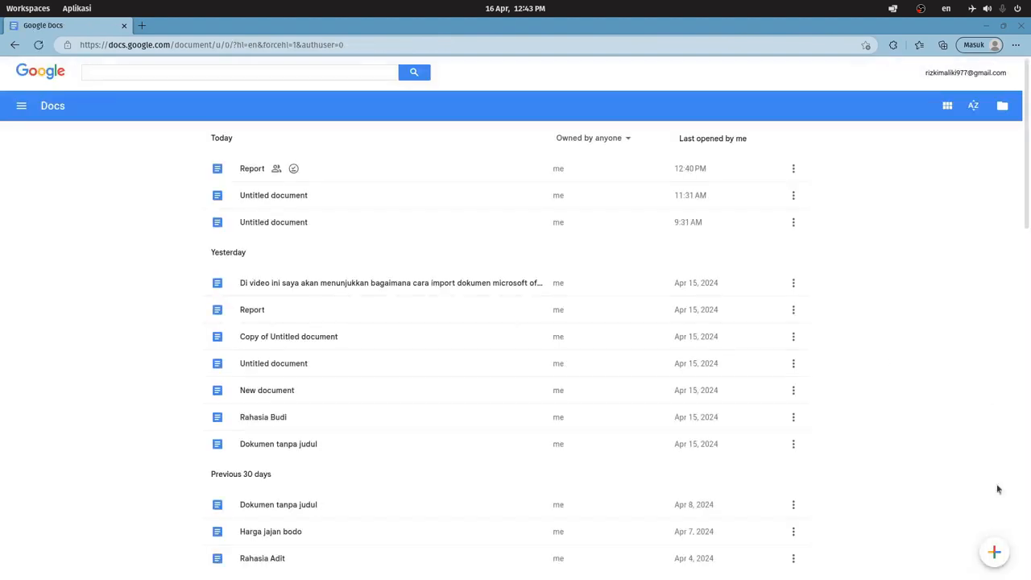
{"action": "left_click", "coordinate": [994, 552]}
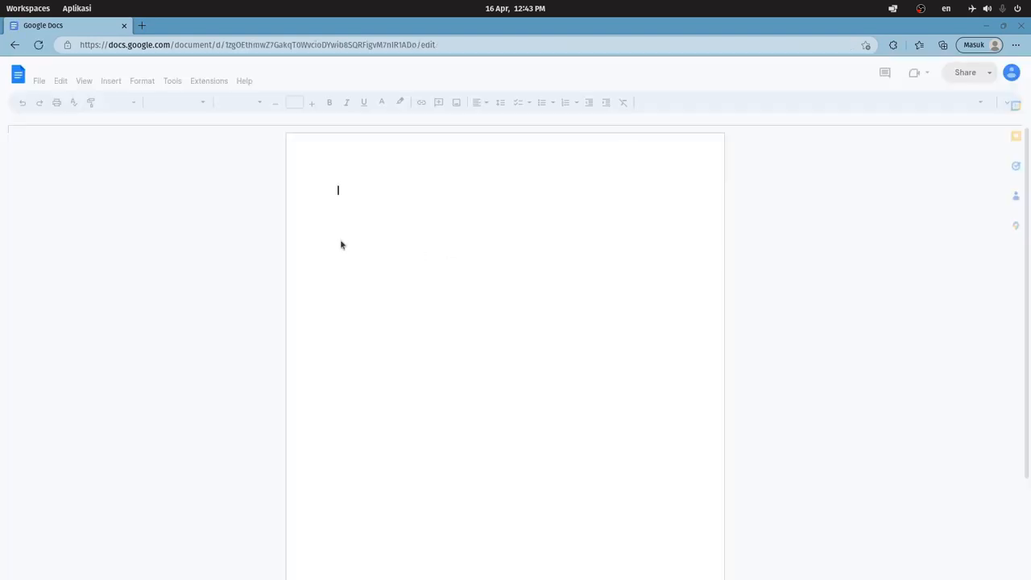